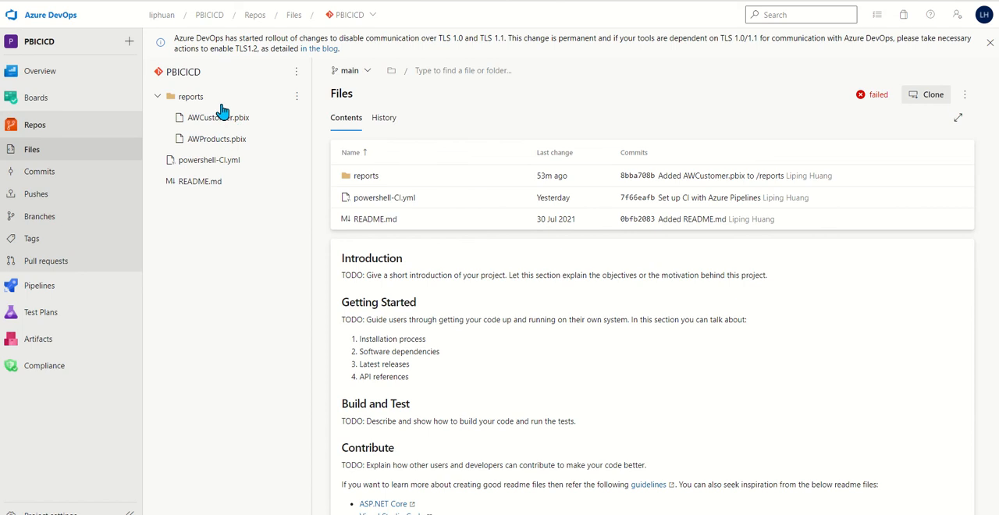
mouse_move(214, 108)
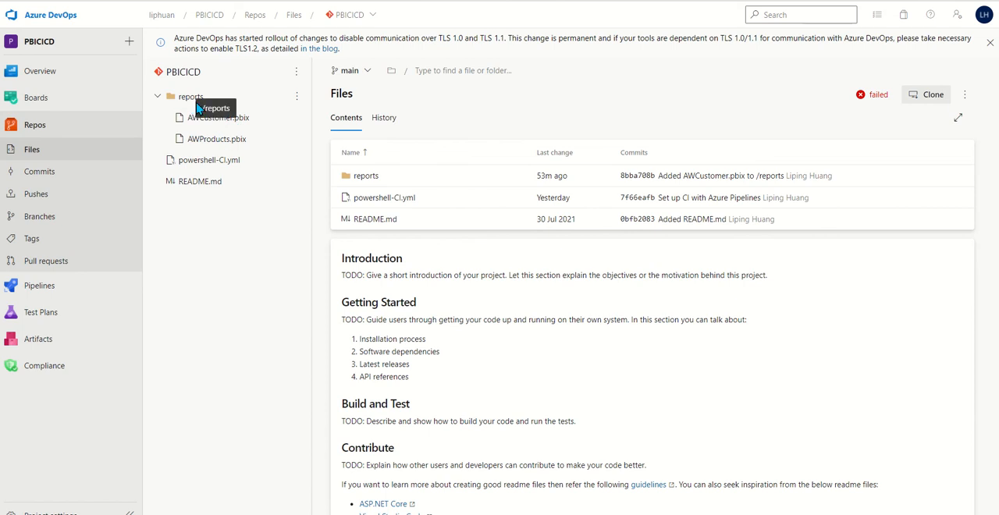
mouse_move(208, 160)
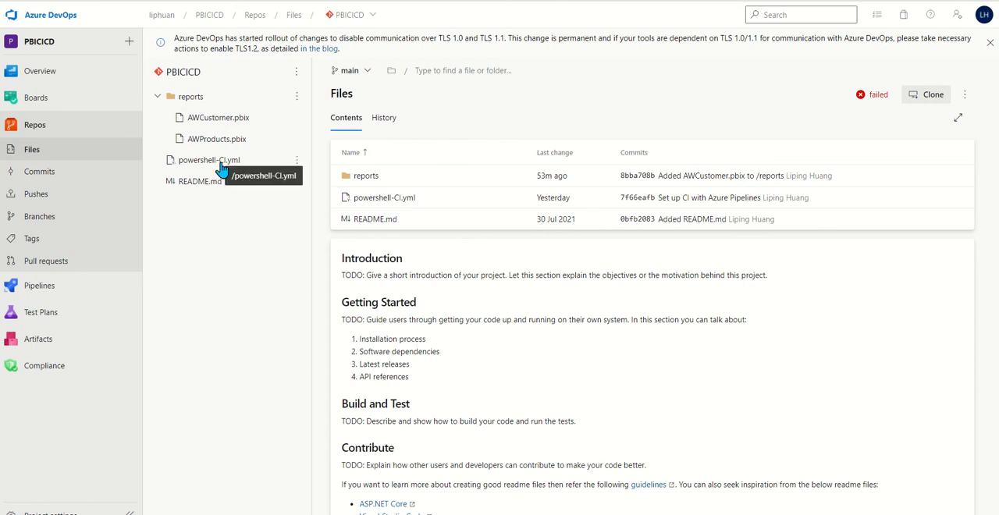
Open powershell-CI.yml in the PBICICD repo to view its copy and publish-artifact steps.
click(208, 160)
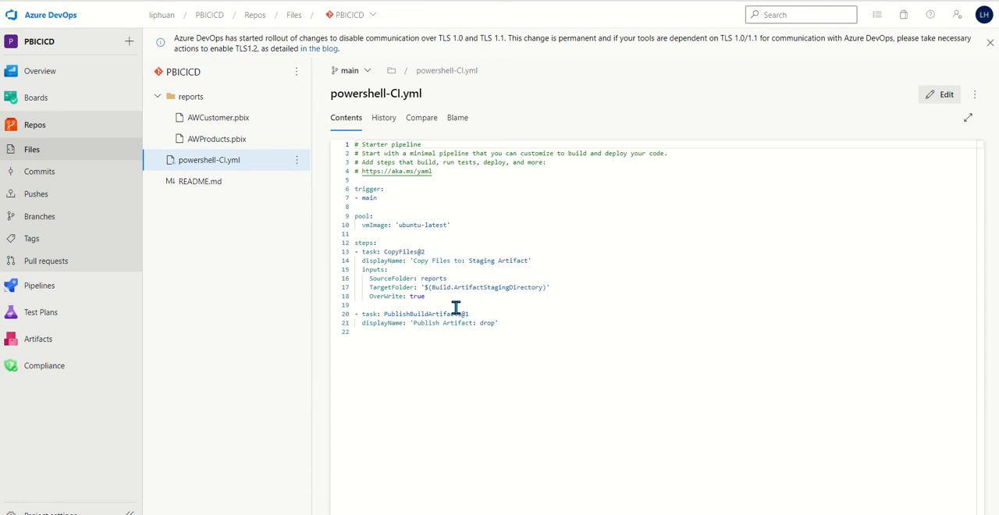
mouse_move(502, 332)
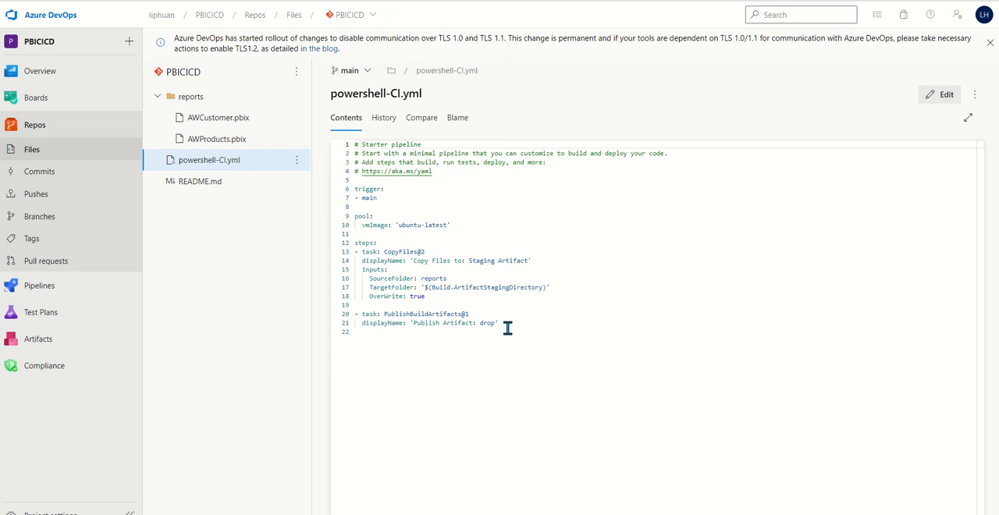
mouse_move(480, 350)
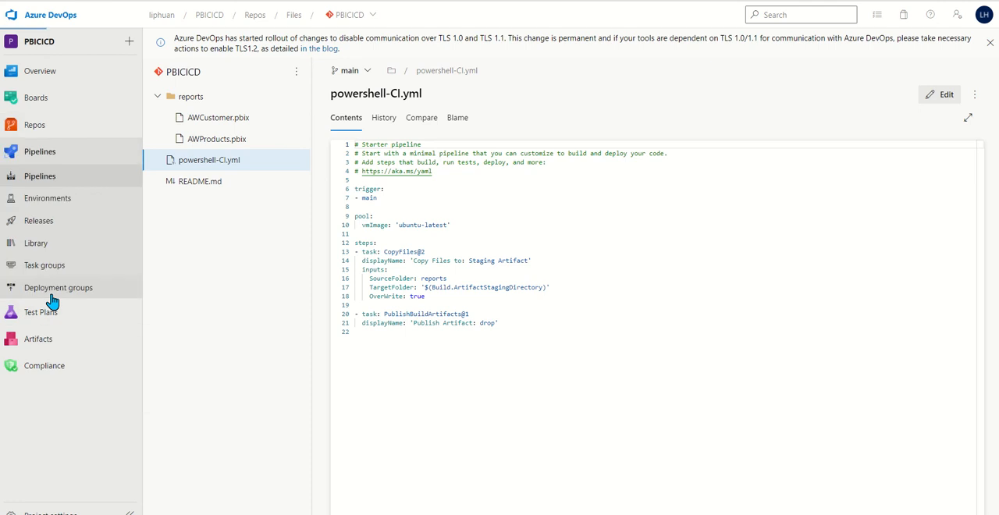
Create a pipeline from the existing /powershell-CI.yml in Azure Repos Git and run it.
click(40, 175)
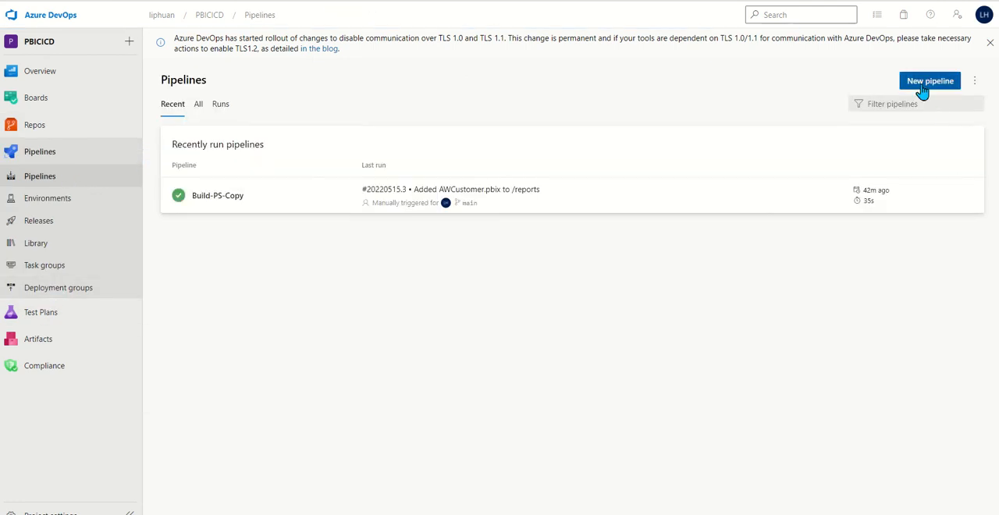
click(930, 81)
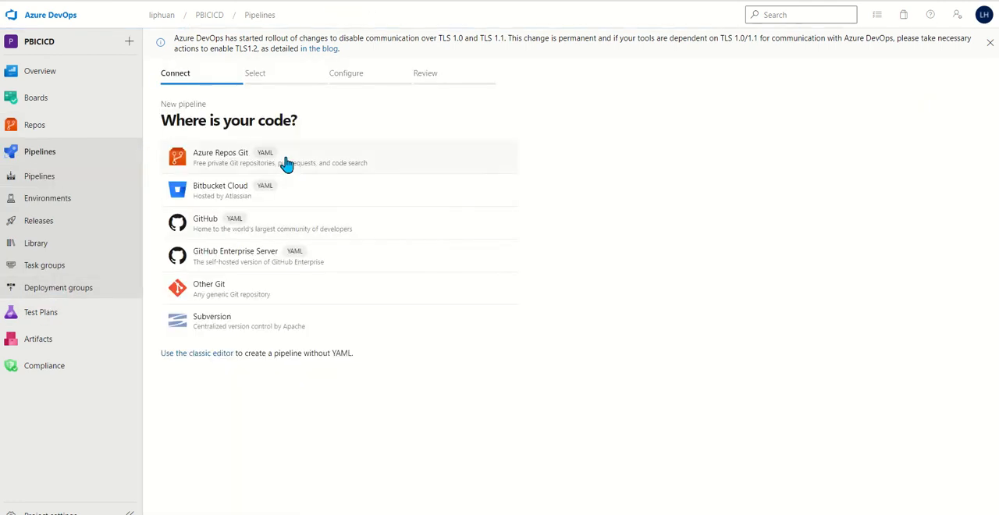
click(220, 157)
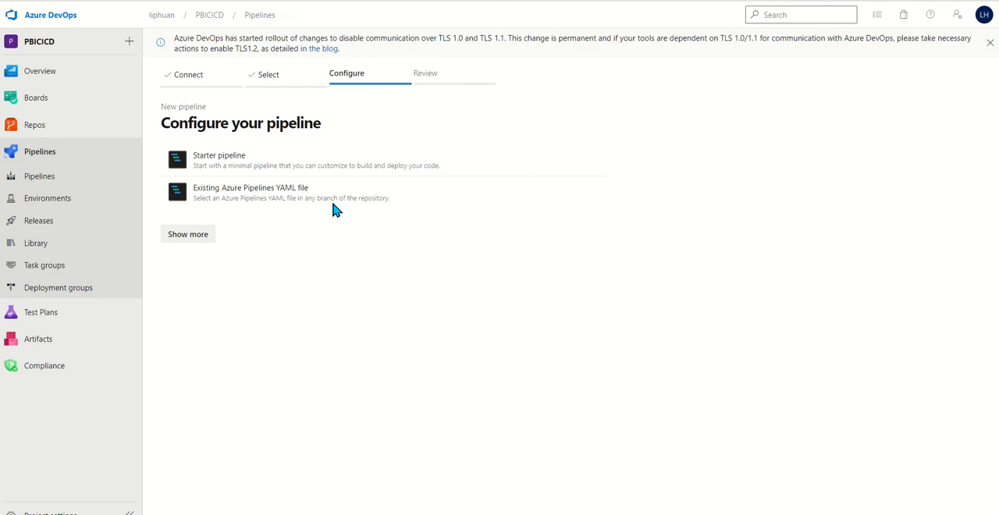
click(250, 192)
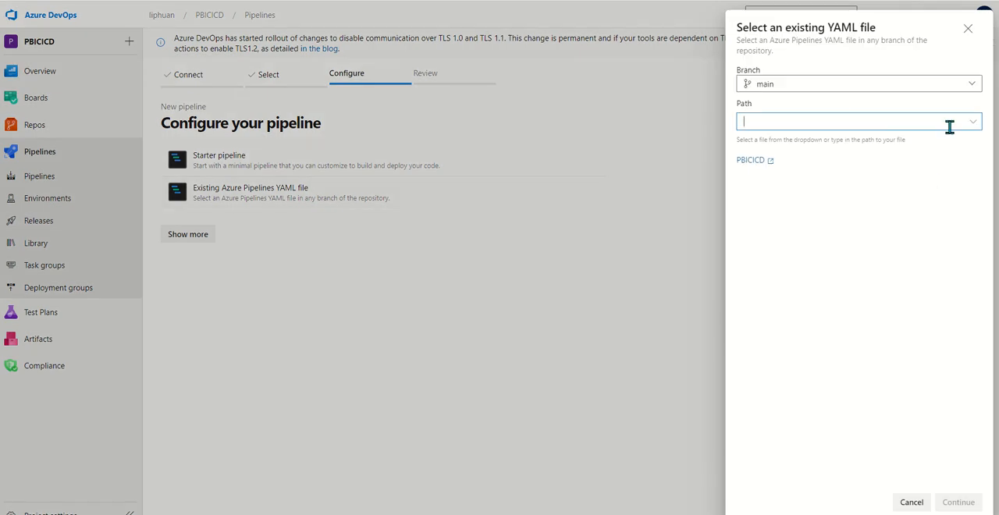
text(/powershell-CI.yml)
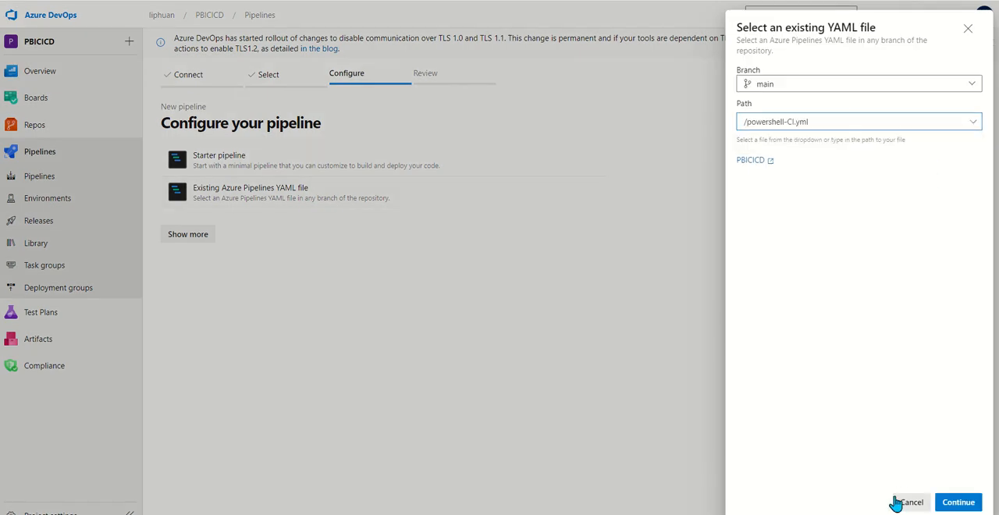
click(957, 502)
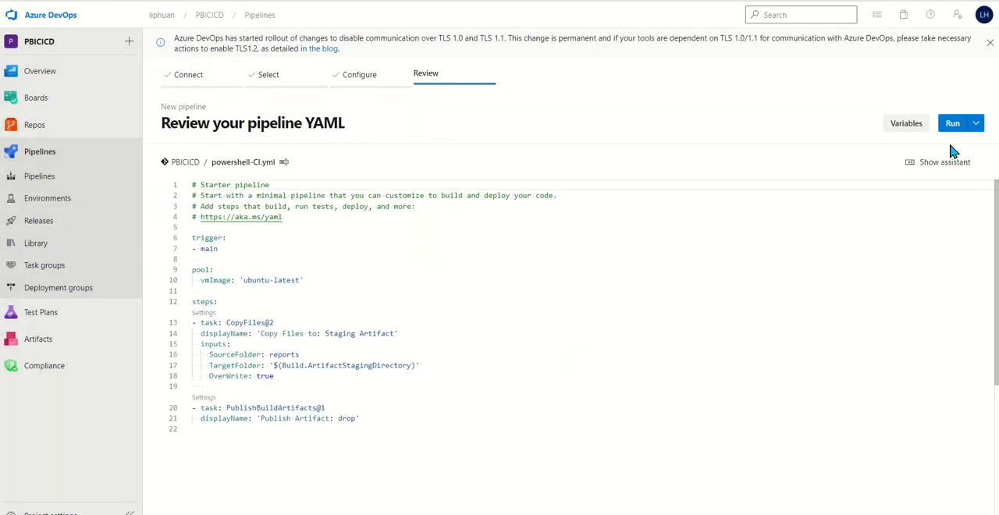
click(953, 123)
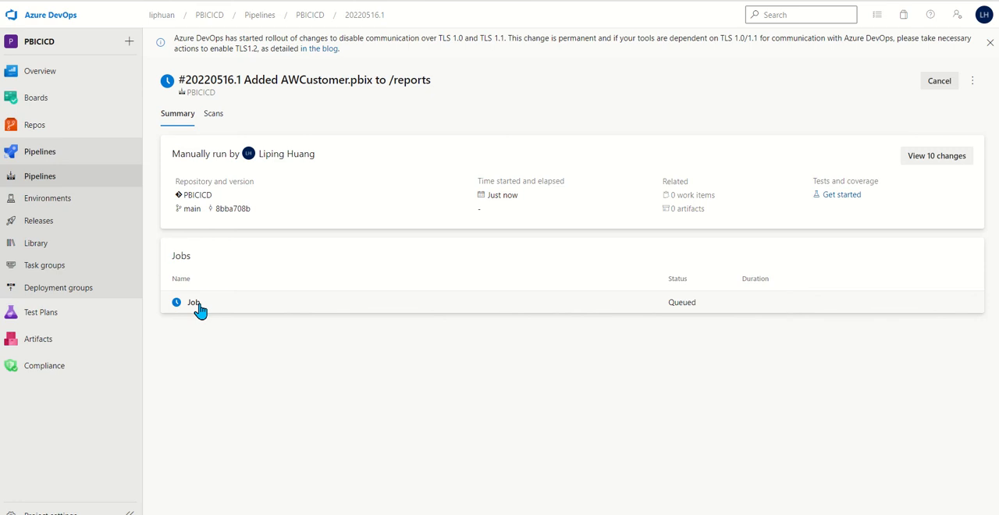
View the job log and the drop artifact containing AWCustomer.pbix and AWProducts.pbix.
click(193, 302)
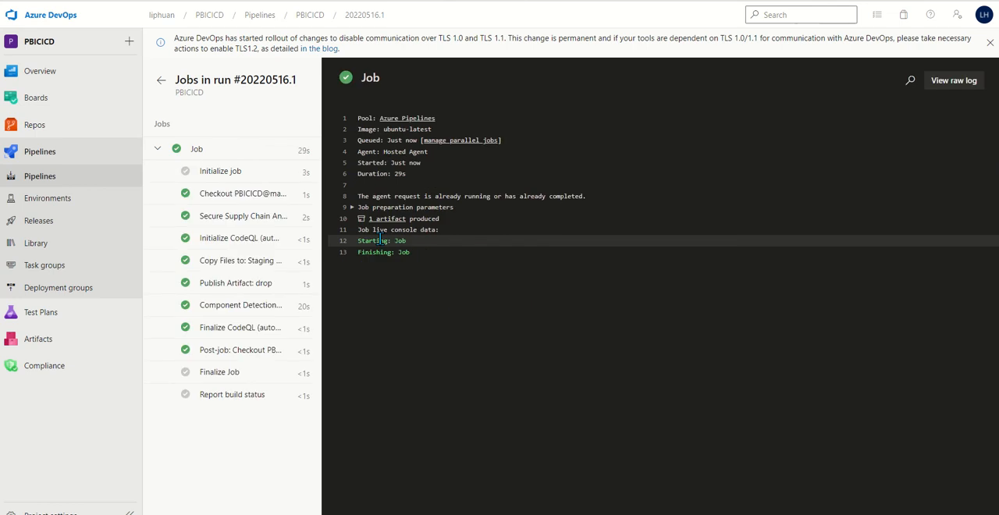
click(387, 218)
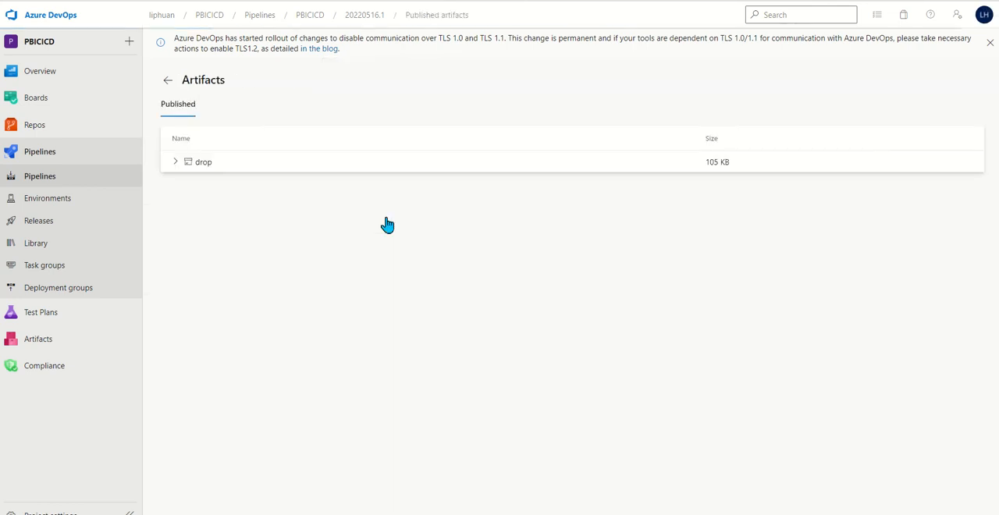
click(176, 162)
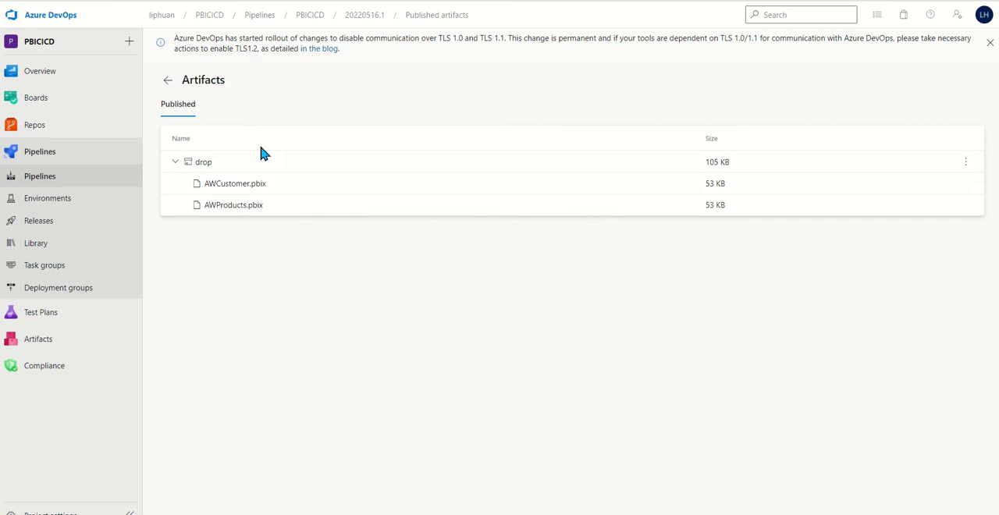
mouse_move(253, 195)
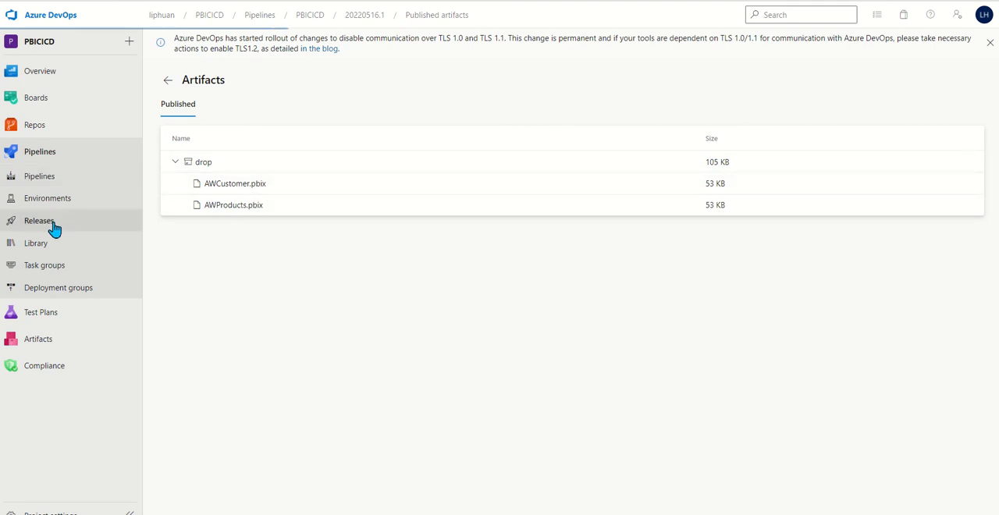
Start a new release pipeline and add the _PBICICD build artifact.
click(38, 220)
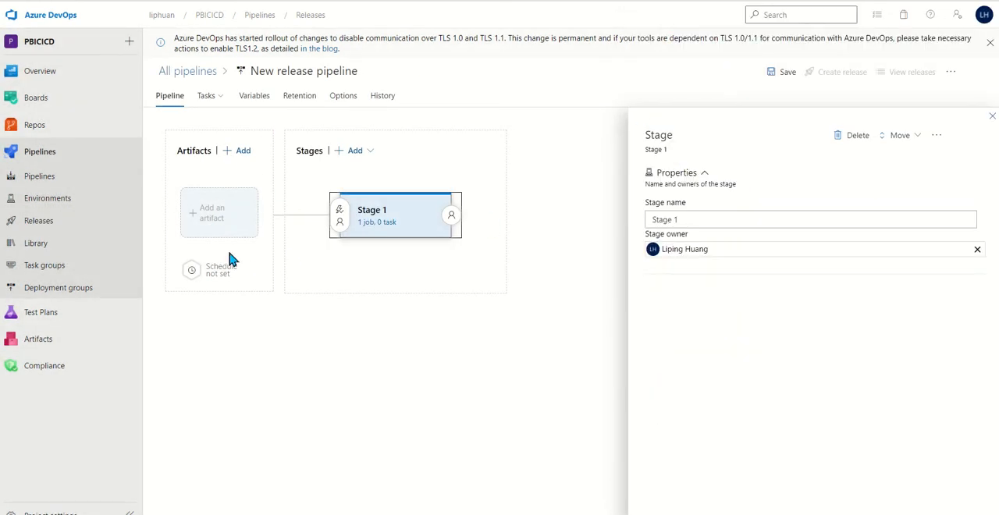
mouse_move(218, 212)
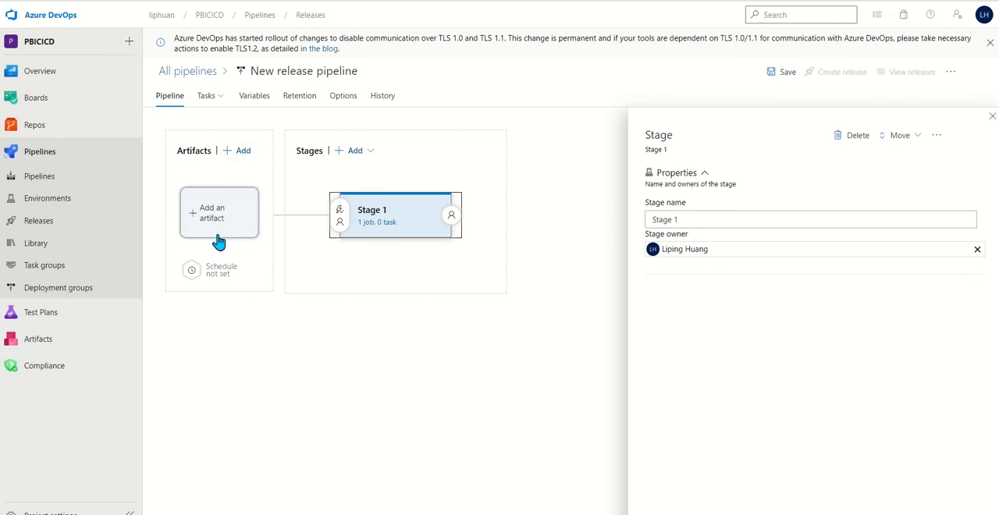
click(218, 212)
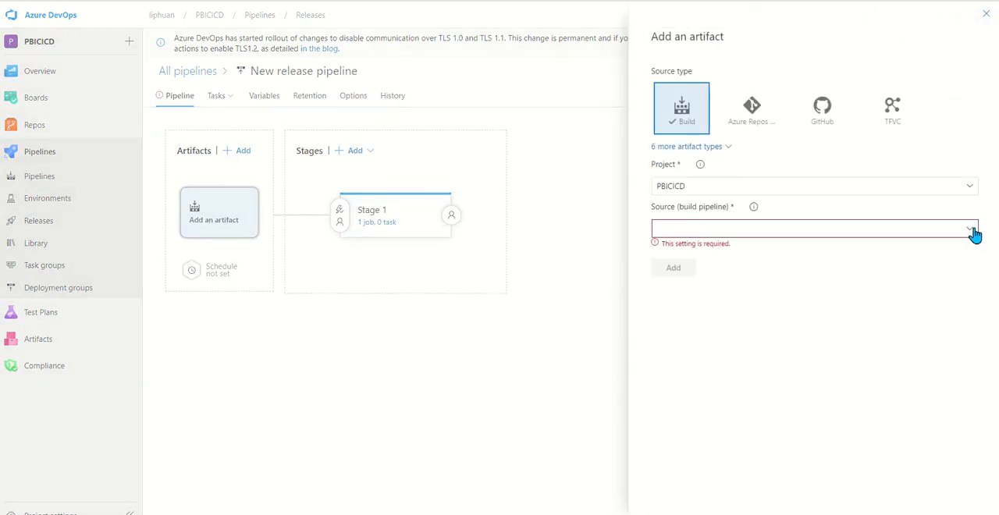
click(813, 229)
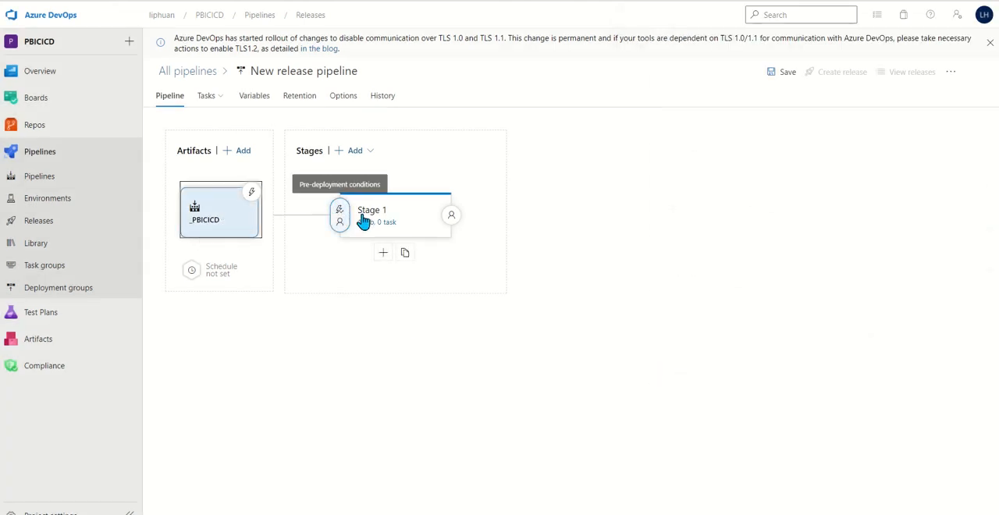
Rename Stage 1 to 'Deploy to Dev'.
click(394, 215)
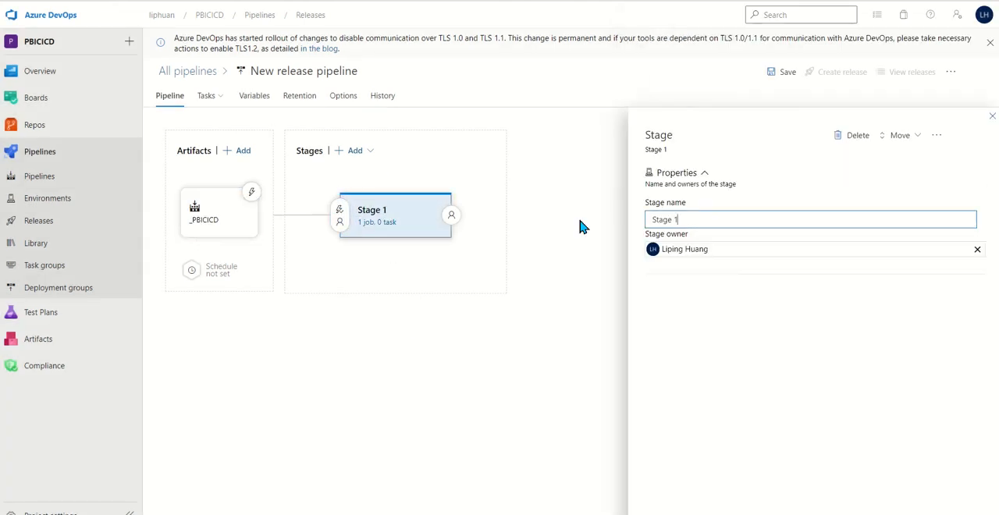
text(Deploy)
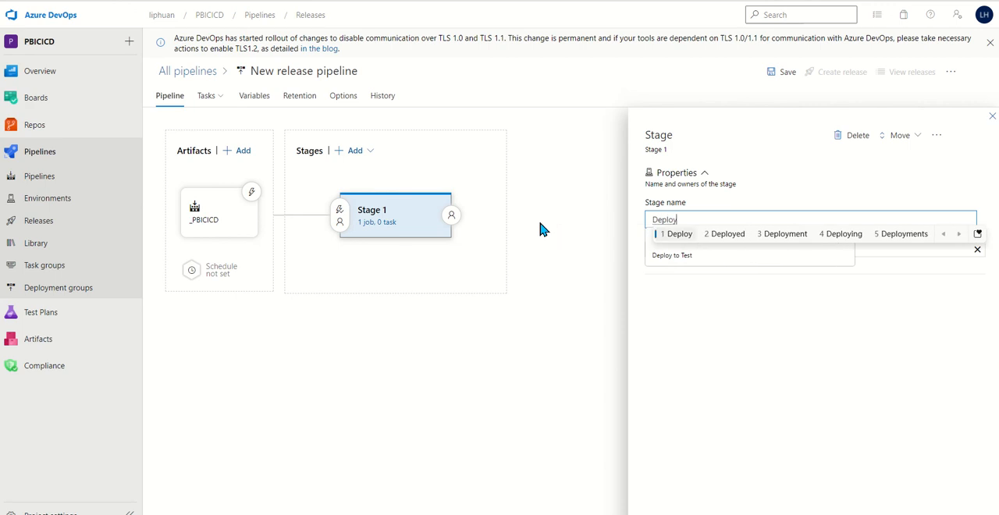
click(678, 234)
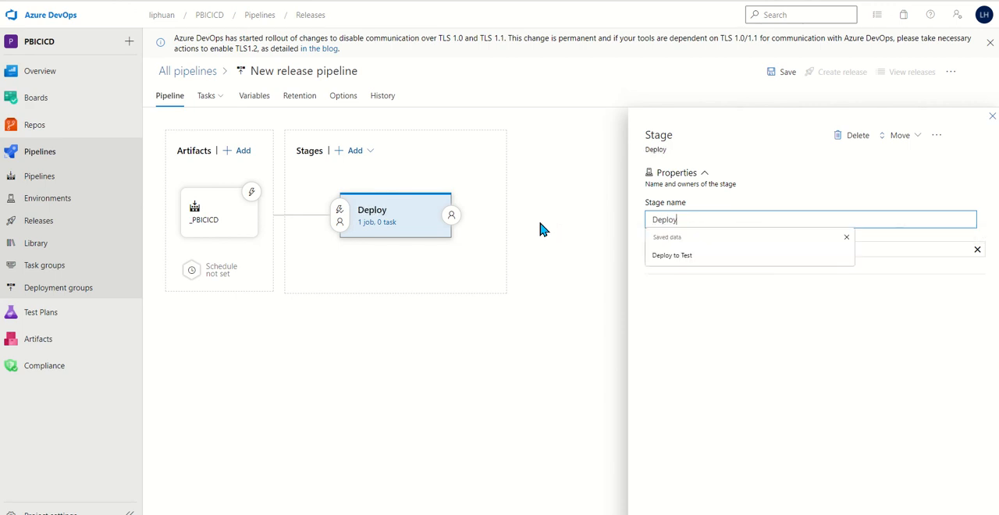
text(to Dev)
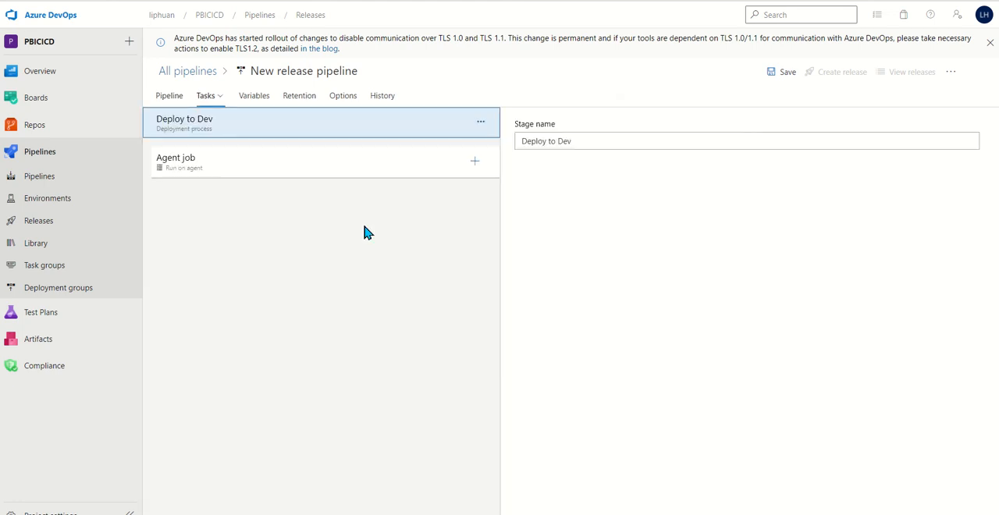
mouse_move(455, 170)
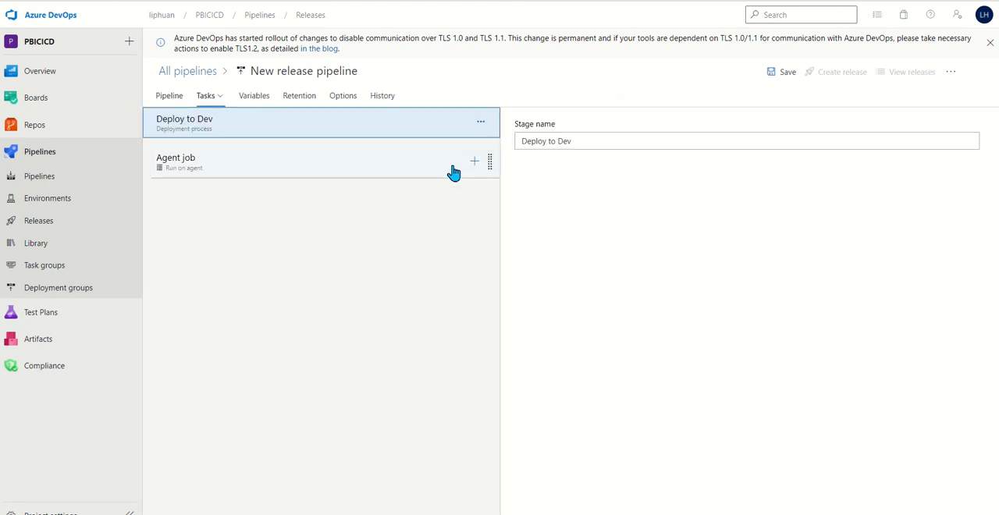
Add a PowerShell task to the agent job with an inline Power BI upload script.
click(473, 161)
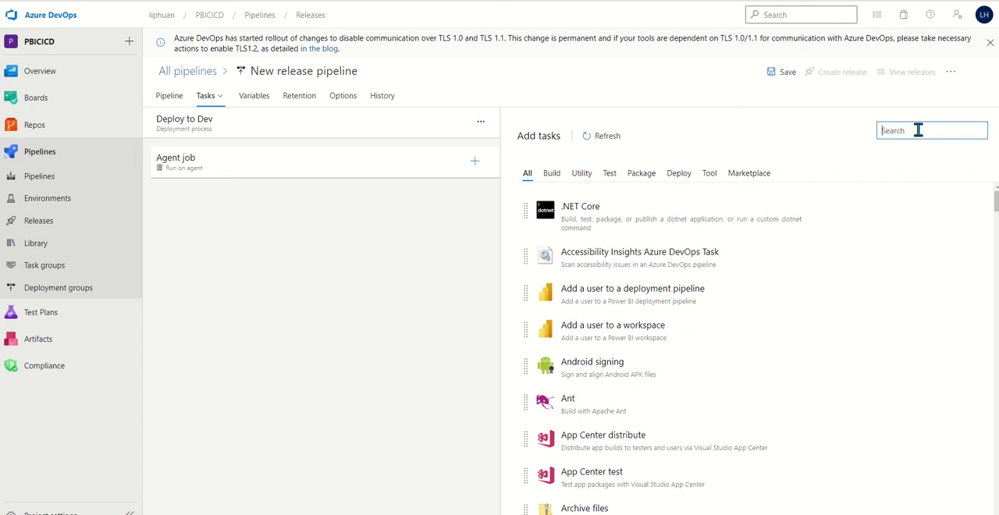
text(powershell)
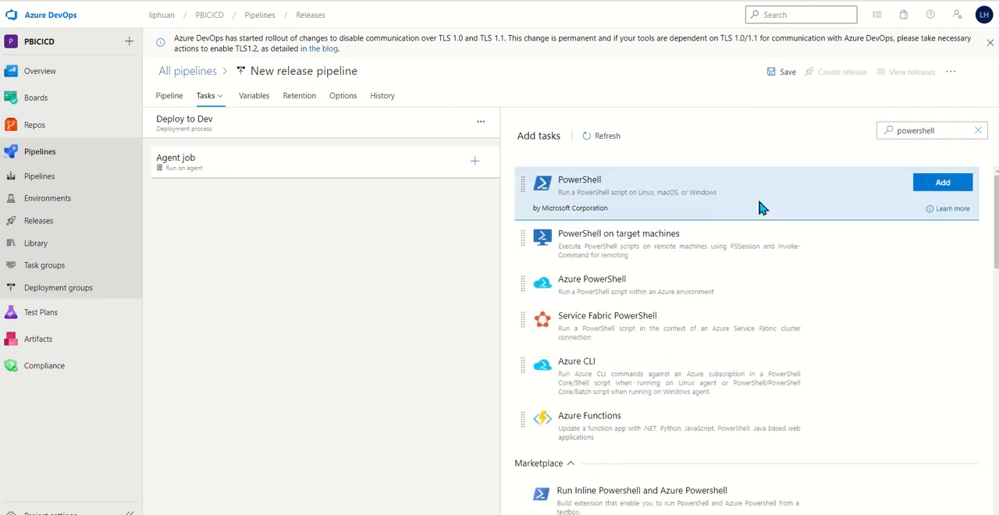
click(942, 182)
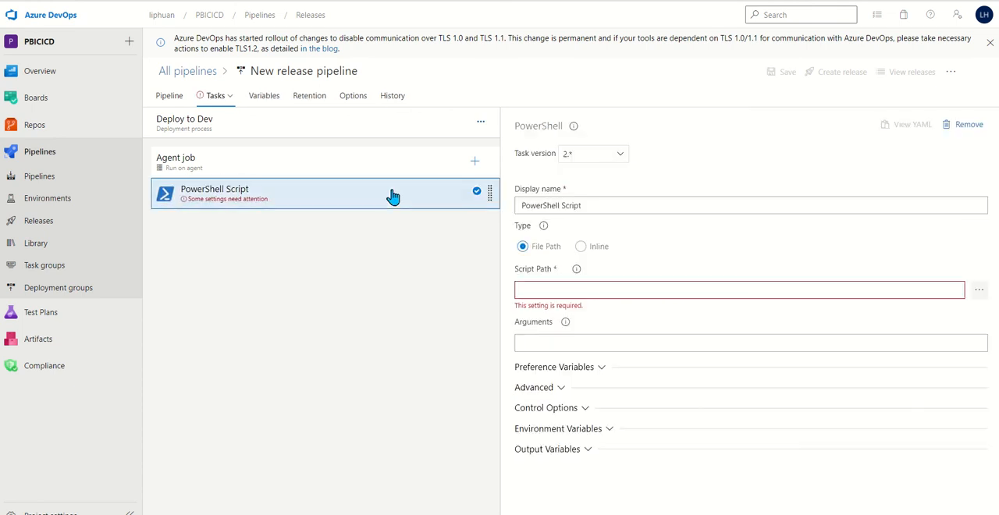
click(581, 245)
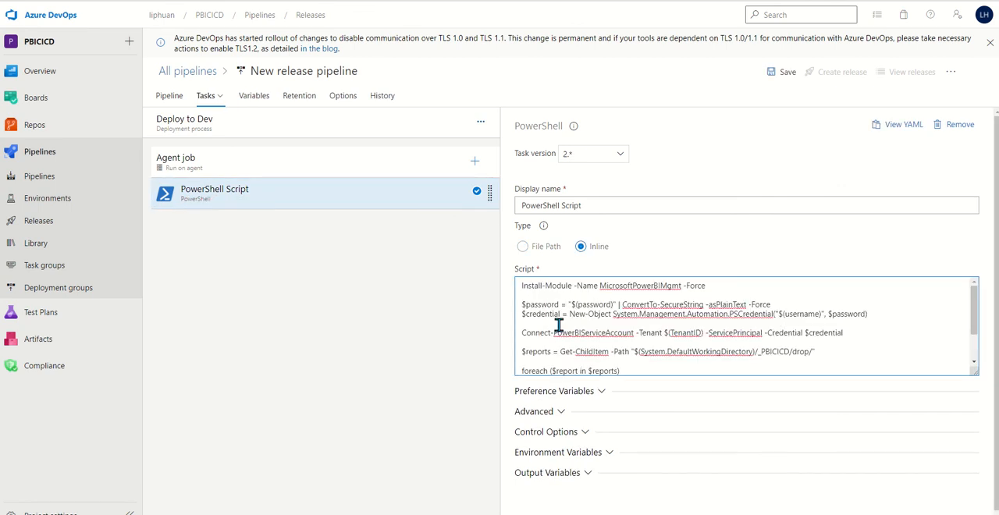
mouse_move(552, 283)
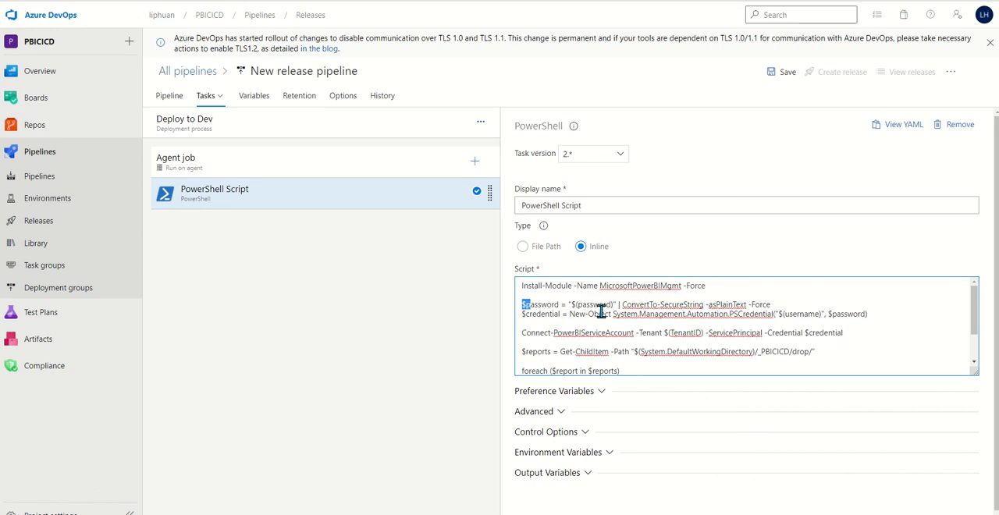
drag(524, 305, 843, 332)
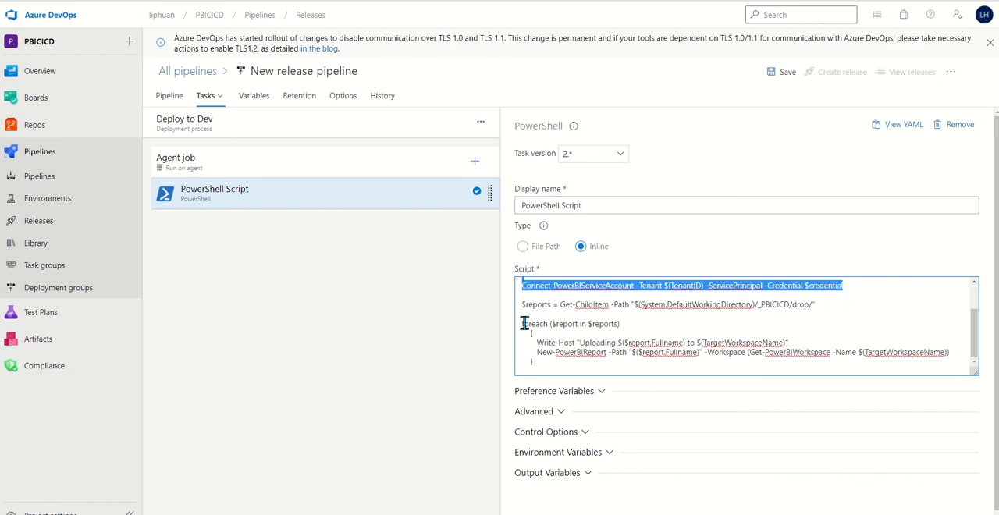
mouse_move(562, 368)
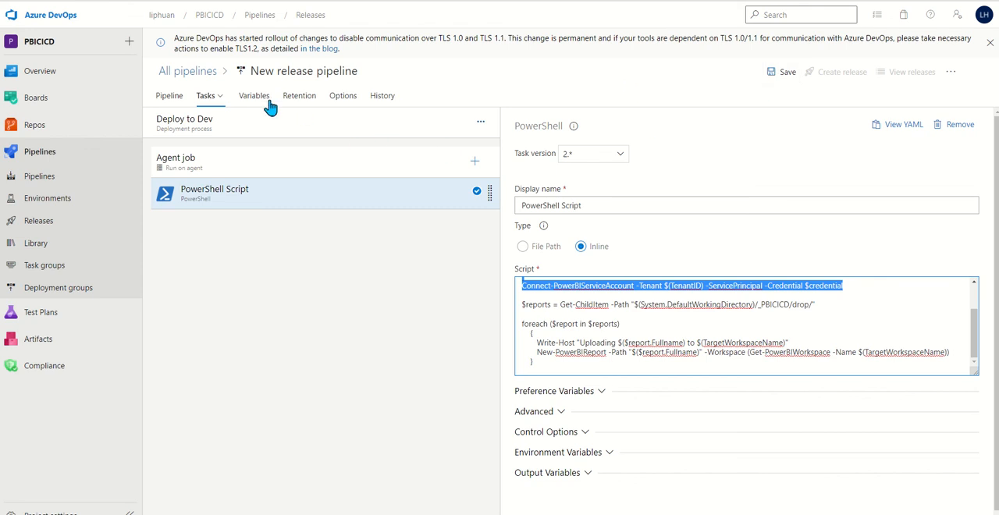
Add username, password, tenantID and TargetWorkspaceName=PSdemo variables, settable at release time, then save.
click(254, 96)
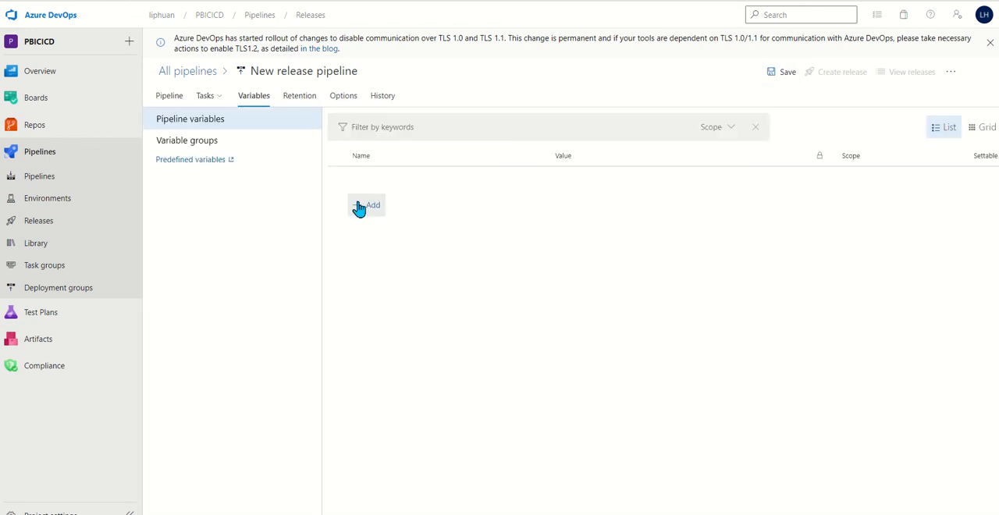
mouse_move(344, 201)
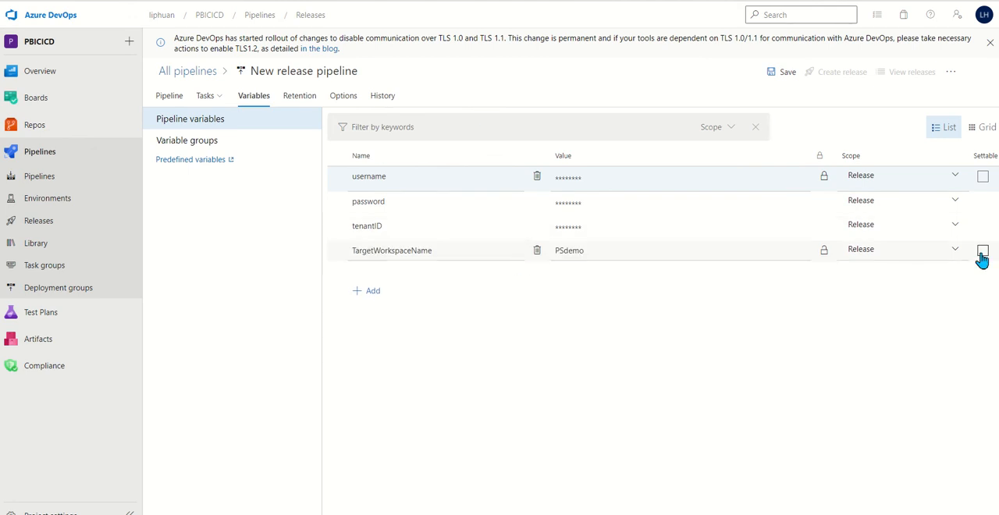
mouse_move(966, 252)
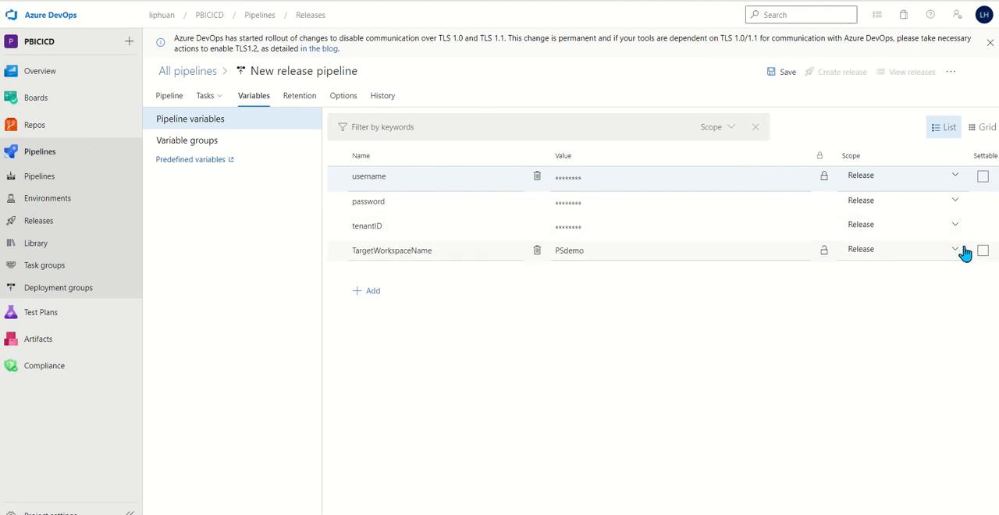
click(982, 249)
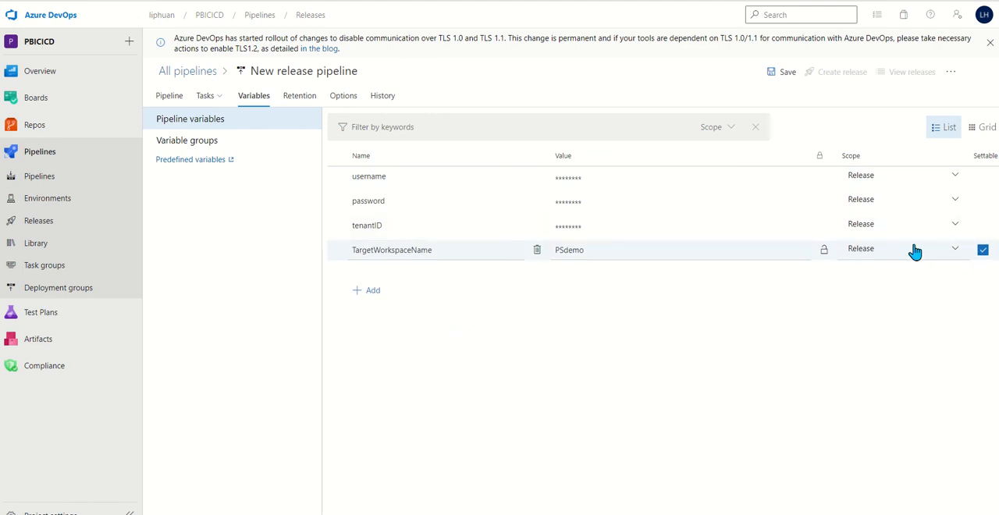
click(787, 71)
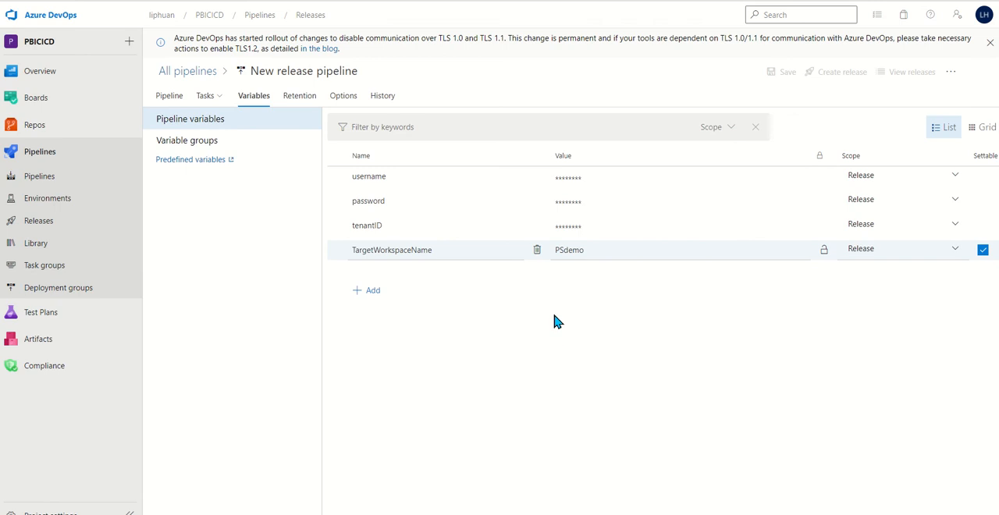
Create Release-1 with the Deploy to Dev stage set to a manual trigger.
click(841, 72)
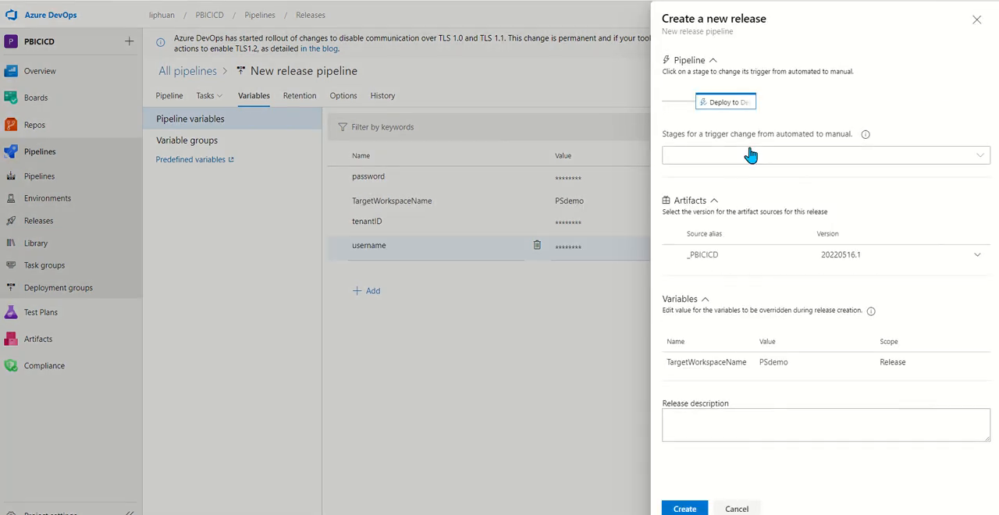
click(824, 154)
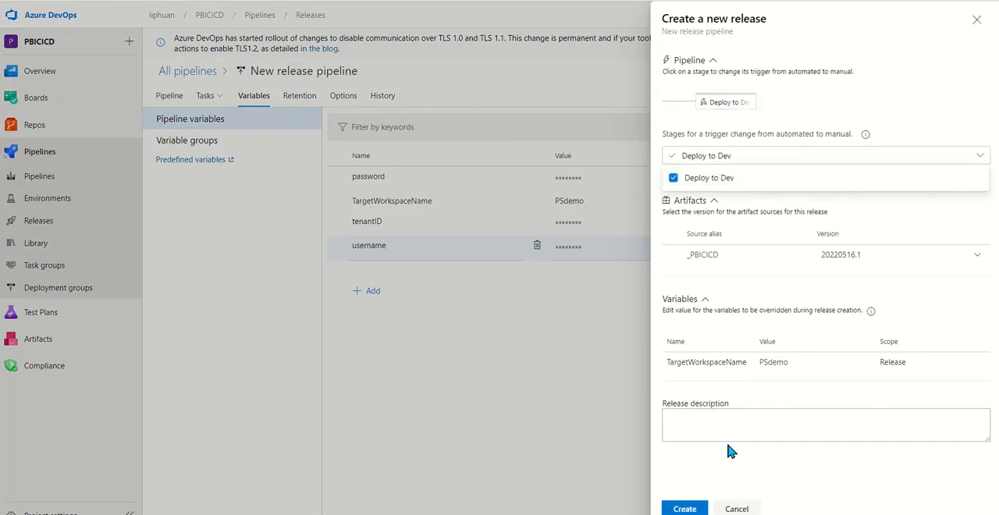
click(683, 508)
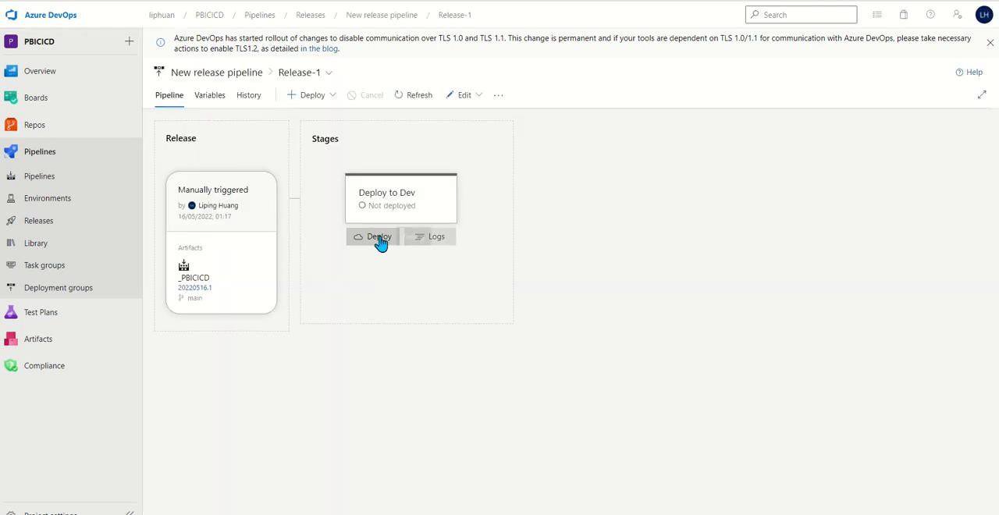
Deploy Release-1's Deploy to Dev stage and view its deployment logs.
click(378, 236)
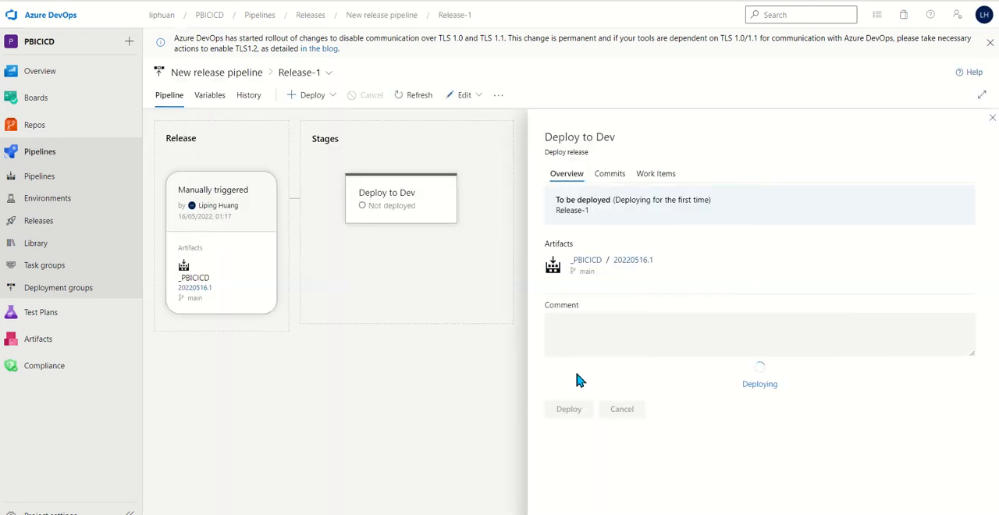
click(568, 408)
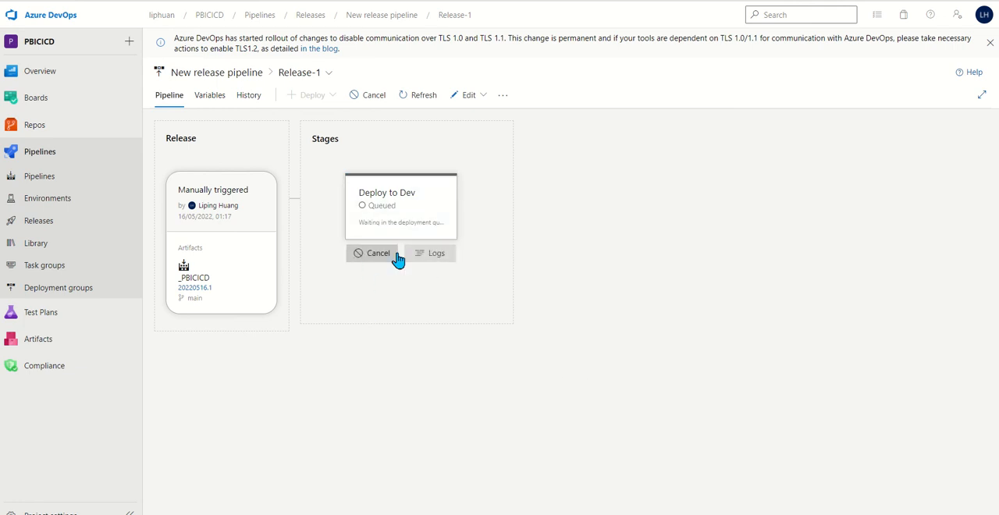
click(436, 253)
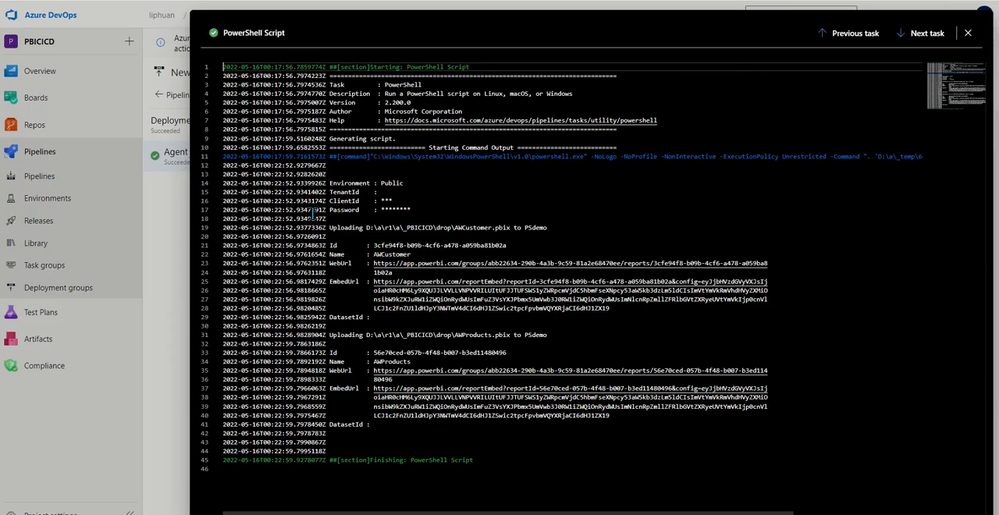
mouse_move(354, 229)
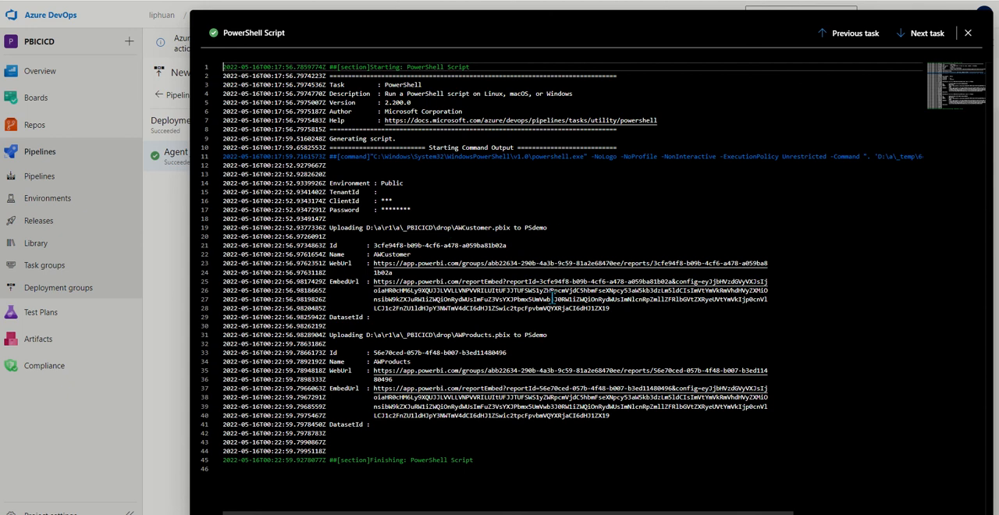
mouse_move(553, 339)
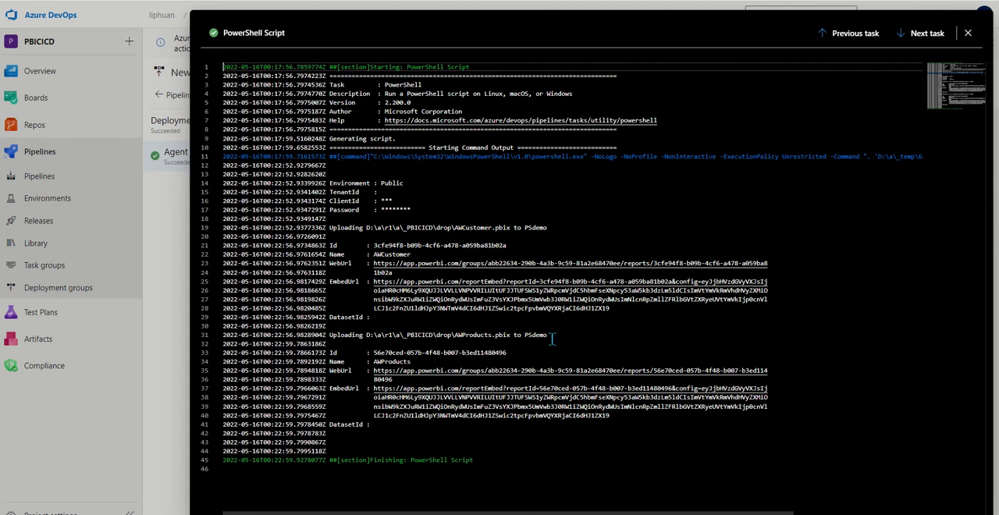